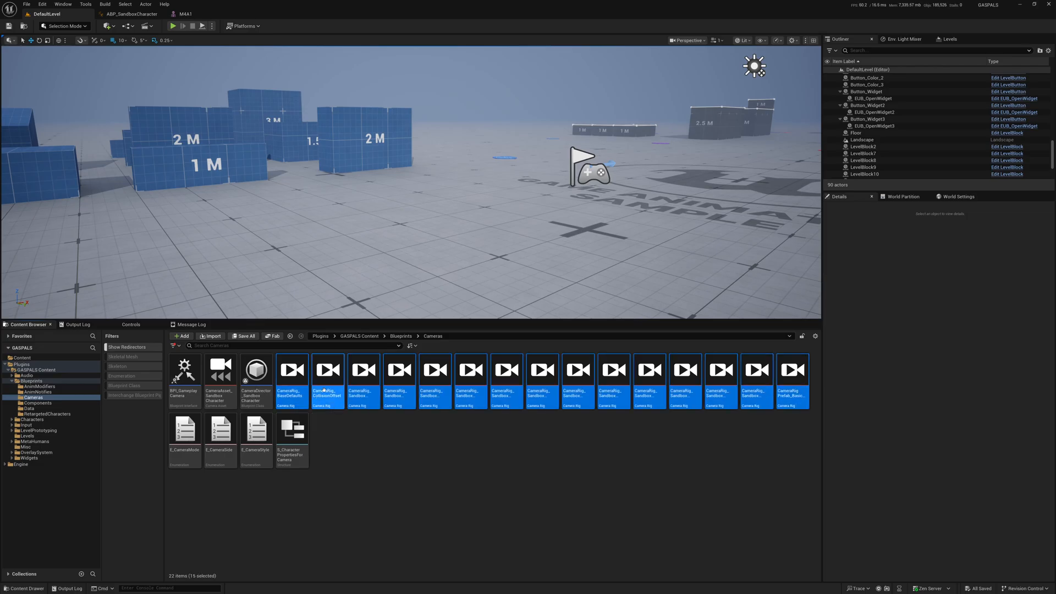
{"action": "mouse_move", "coordinate": [220, 369]}
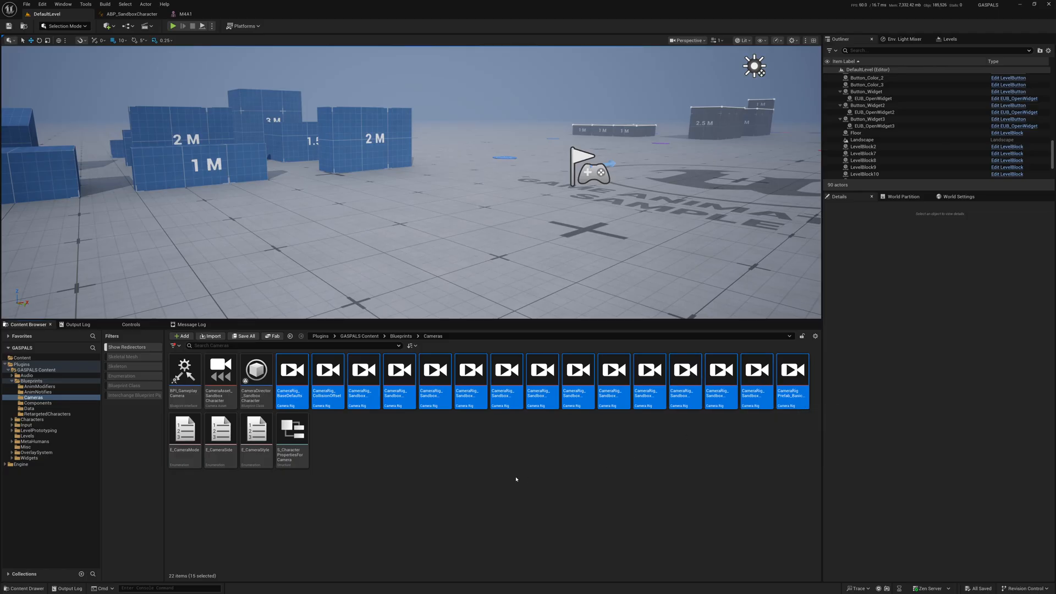
- Start a Play In Editor session of the Game Animation Sample level
{"action": "left_click", "coordinate": [172, 26]}
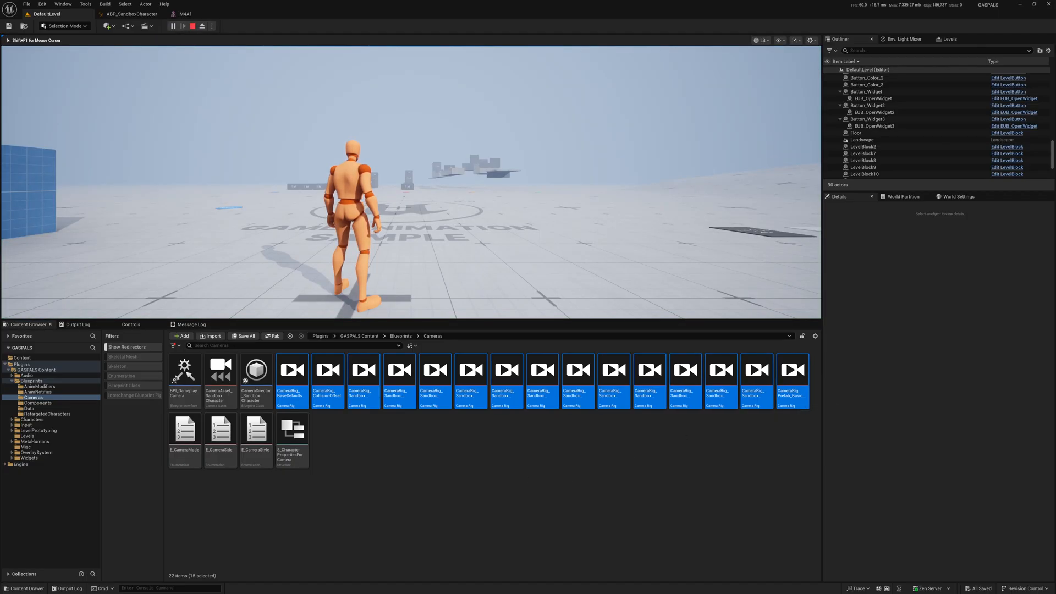
- End the play session and return to editing the level
{"action": "left_click", "coordinate": [183, 26]}
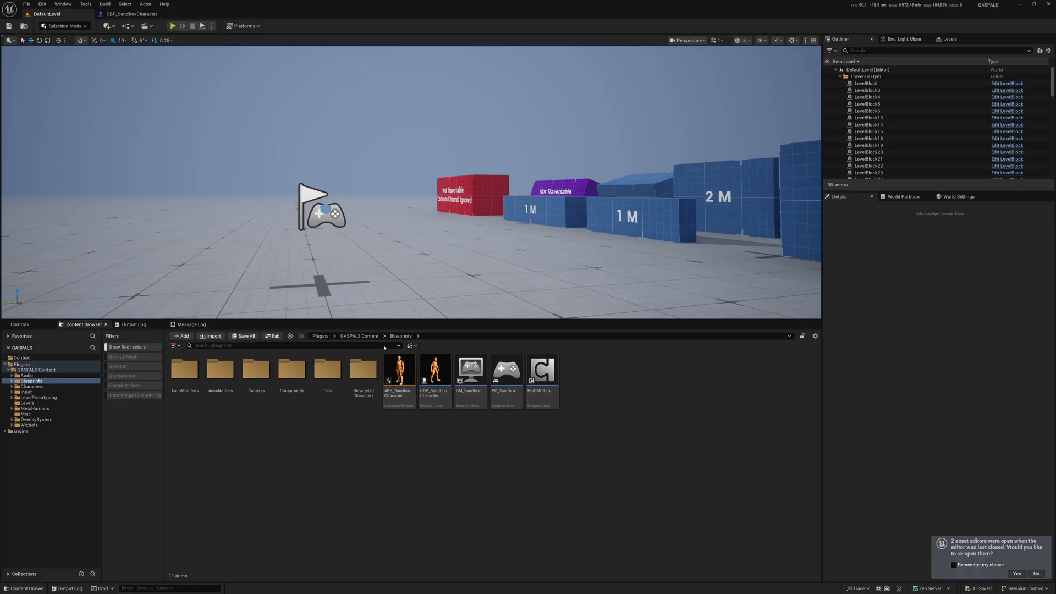
{"action": "left_click", "coordinate": [434, 369]}
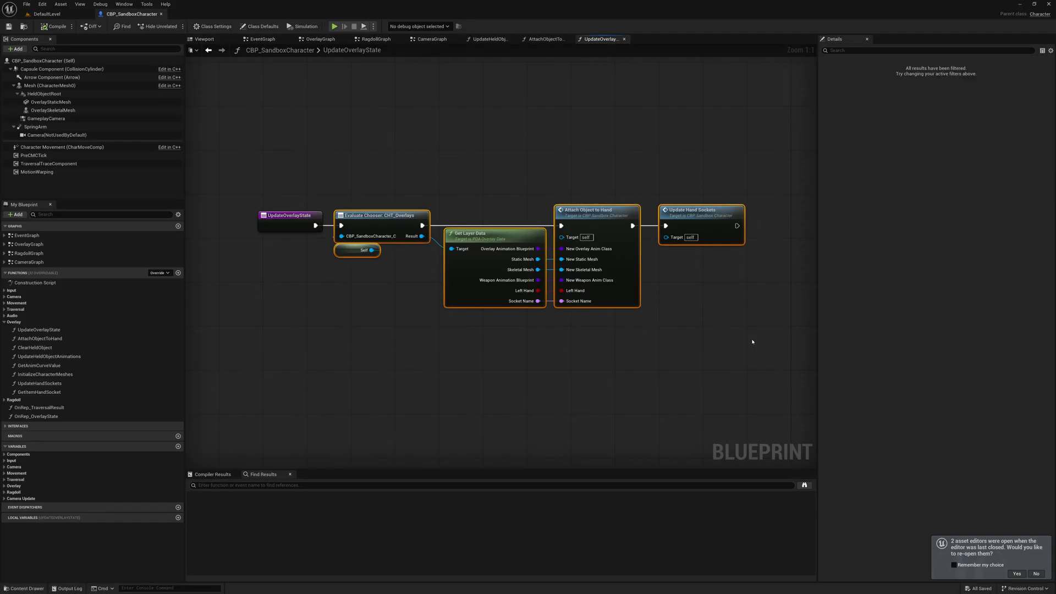
{"action": "mouse_move", "coordinate": [729, 309]}
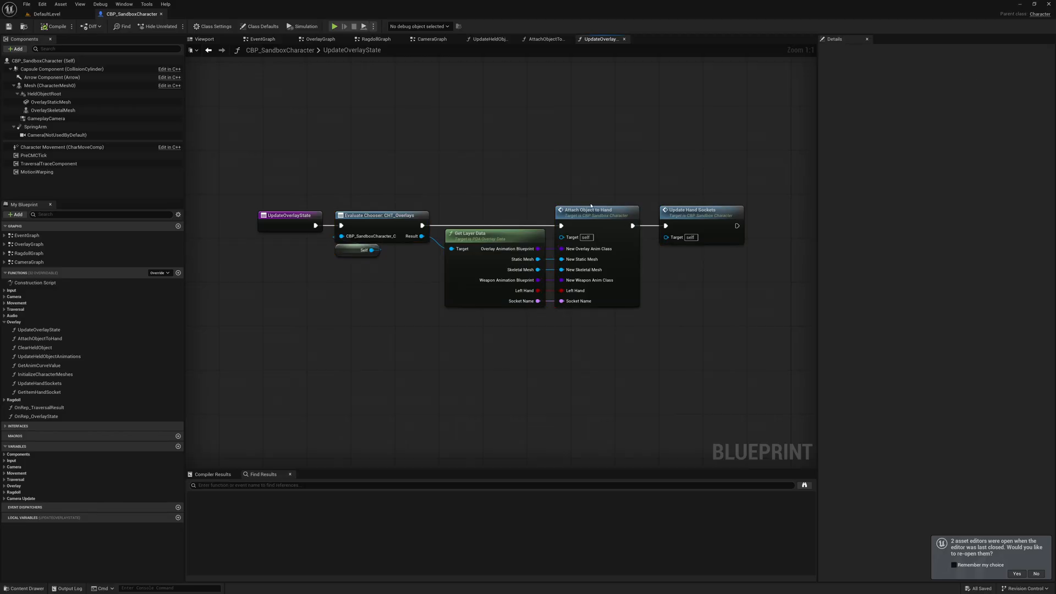
{"action": "left_click_drag", "start_coordinate": [254, 161], "coordinate": [756, 342]}
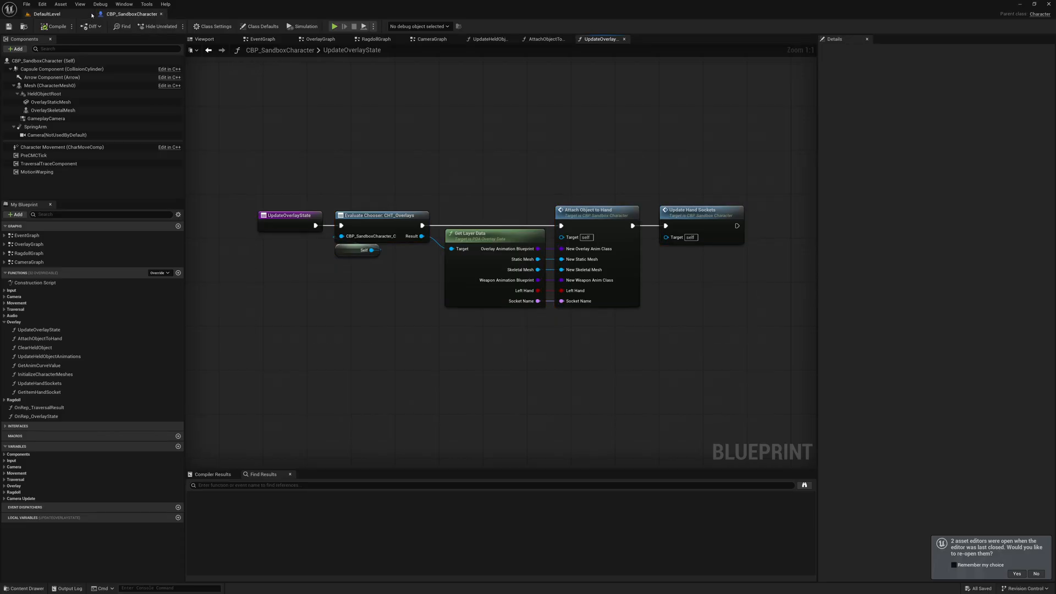
{"action": "mouse_move", "coordinate": [74, 13]}
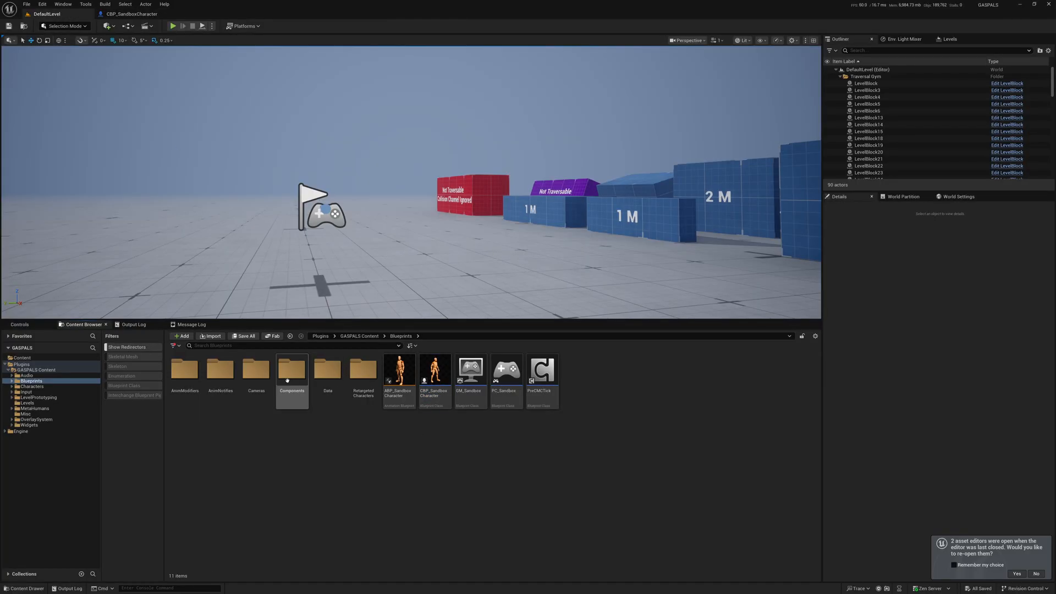
- Open DA_Overlay_Binoculars from OverlaySystem > Overlays > Binoculars, then return to DefaultLevel
{"action": "left_click", "coordinate": [35, 419]}
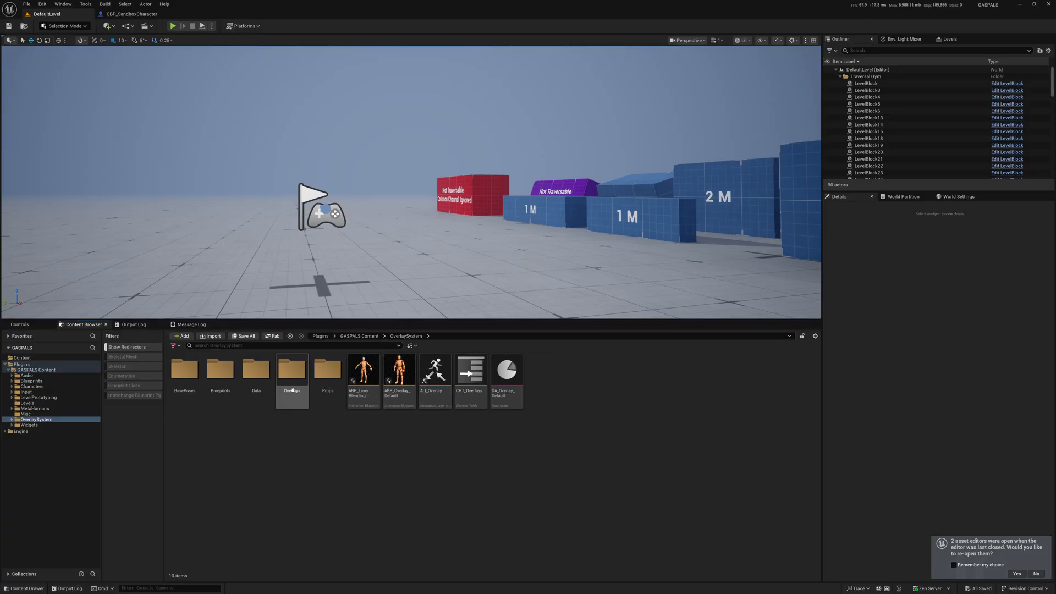
{"action": "double_click", "coordinate": [291, 368]}
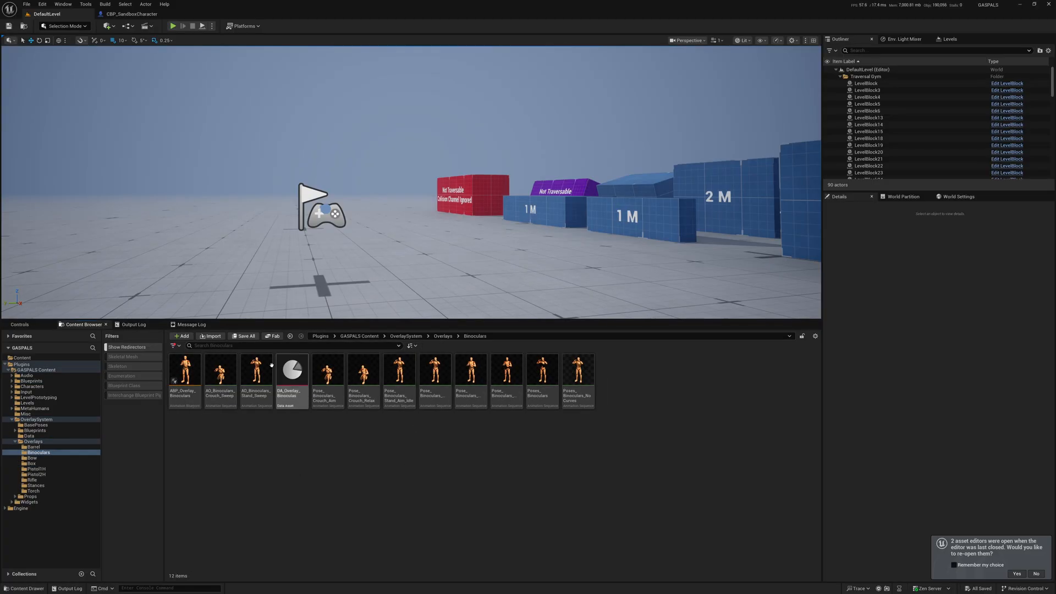
{"action": "left_click", "coordinate": [327, 369]}
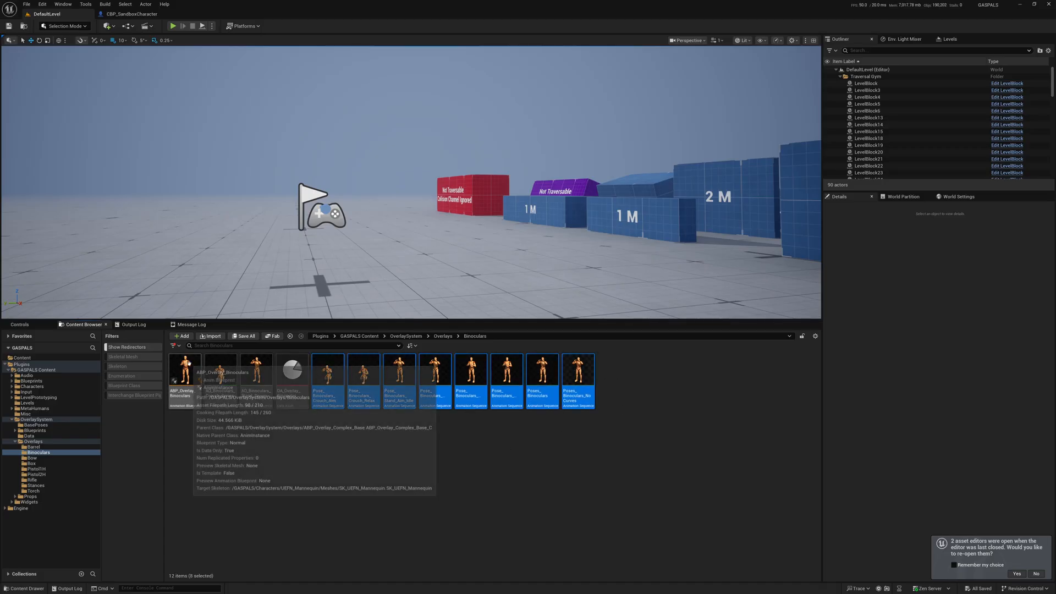
{"action": "left_click", "coordinate": [291, 372]}
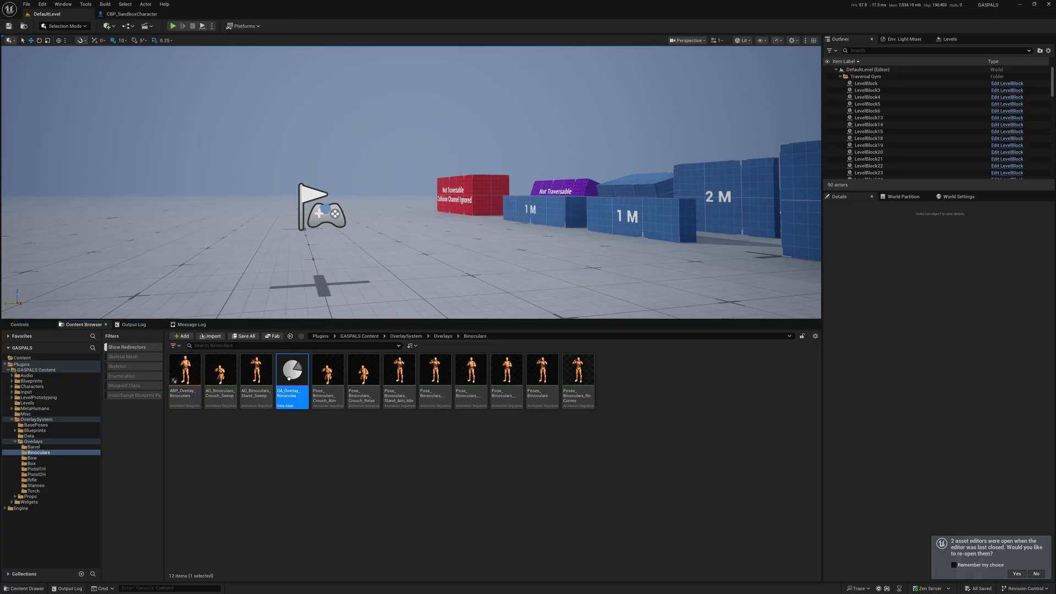
{"action": "double_click", "coordinate": [290, 370]}
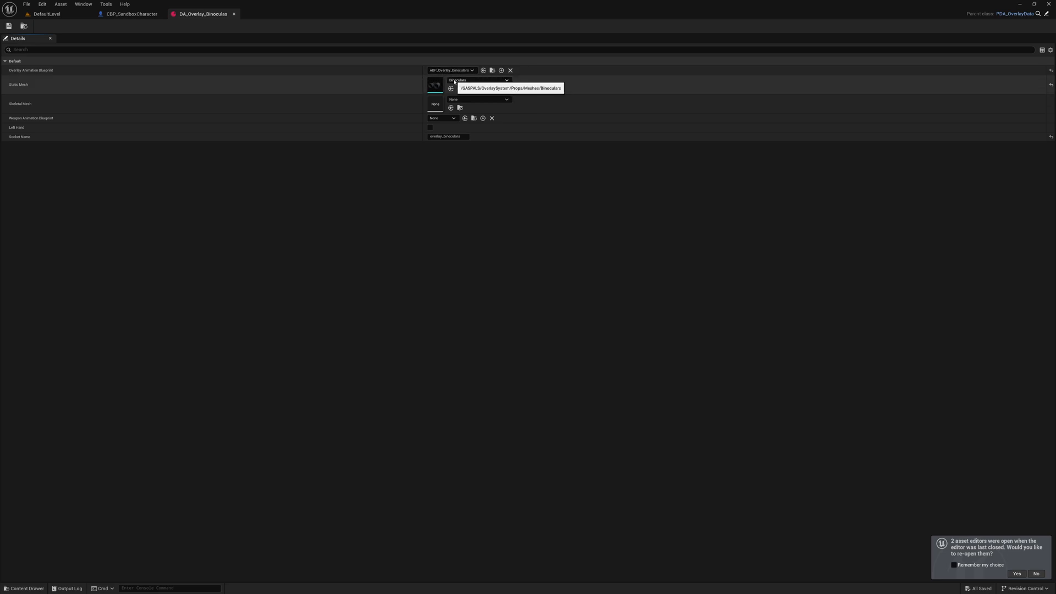
{"action": "mouse_move", "coordinate": [444, 136]}
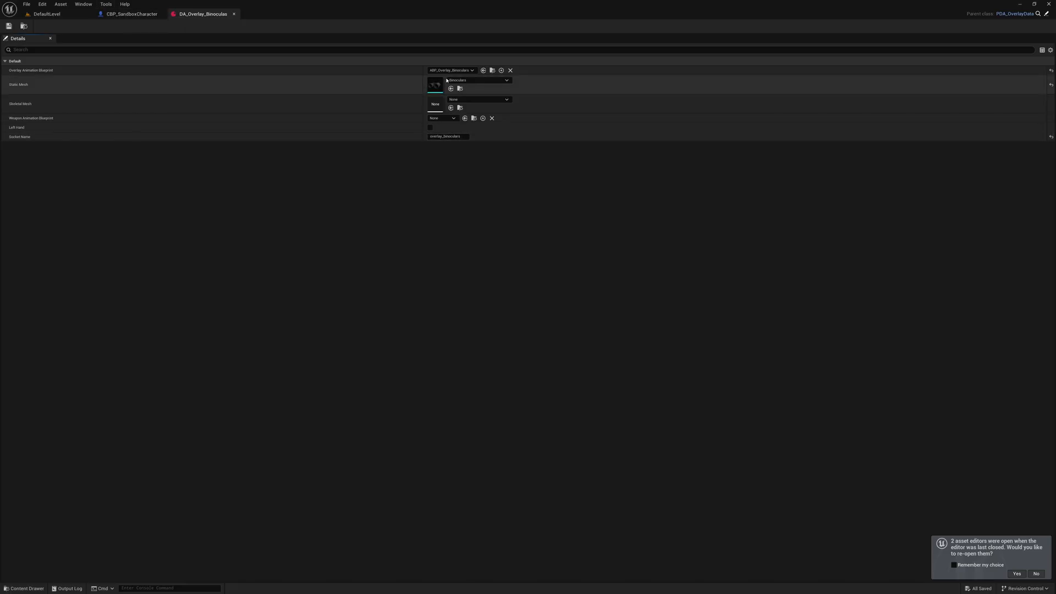
{"action": "left_click", "coordinate": [128, 13]}
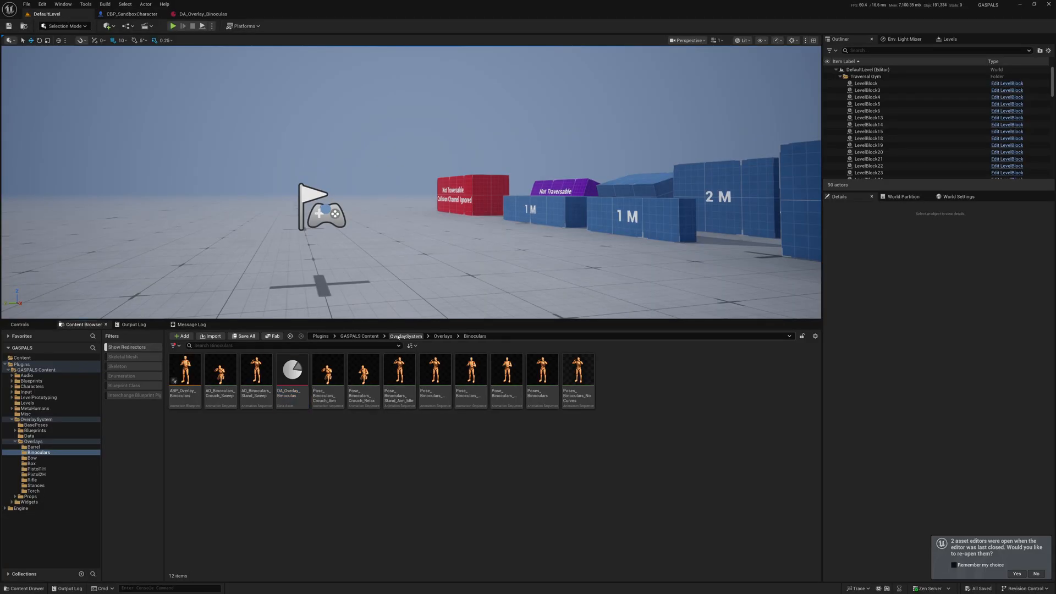
- Open the CHT_Overlays chooser table, then return to the CBP_SandboxCharacter overlay graph
{"action": "left_click", "coordinate": [406, 336]}
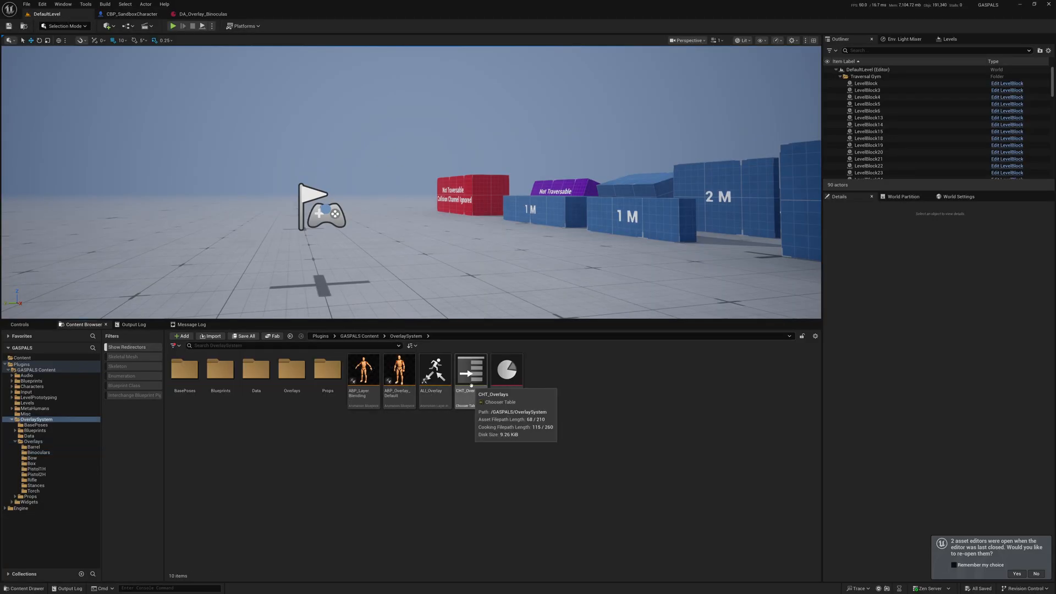
{"action": "double_click", "coordinate": [471, 370]}
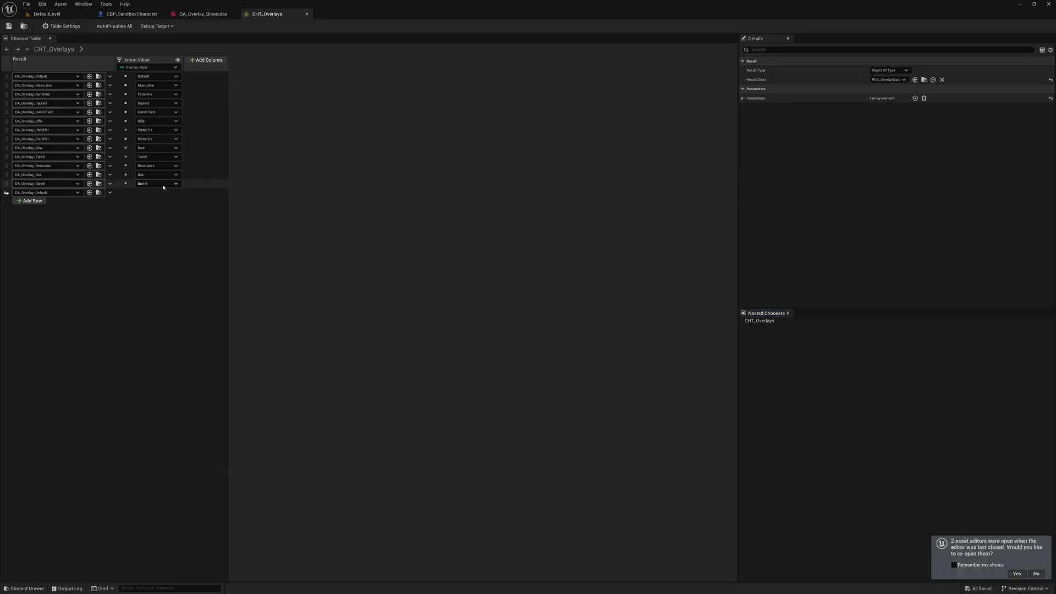
{"action": "left_click", "coordinate": [131, 13]}
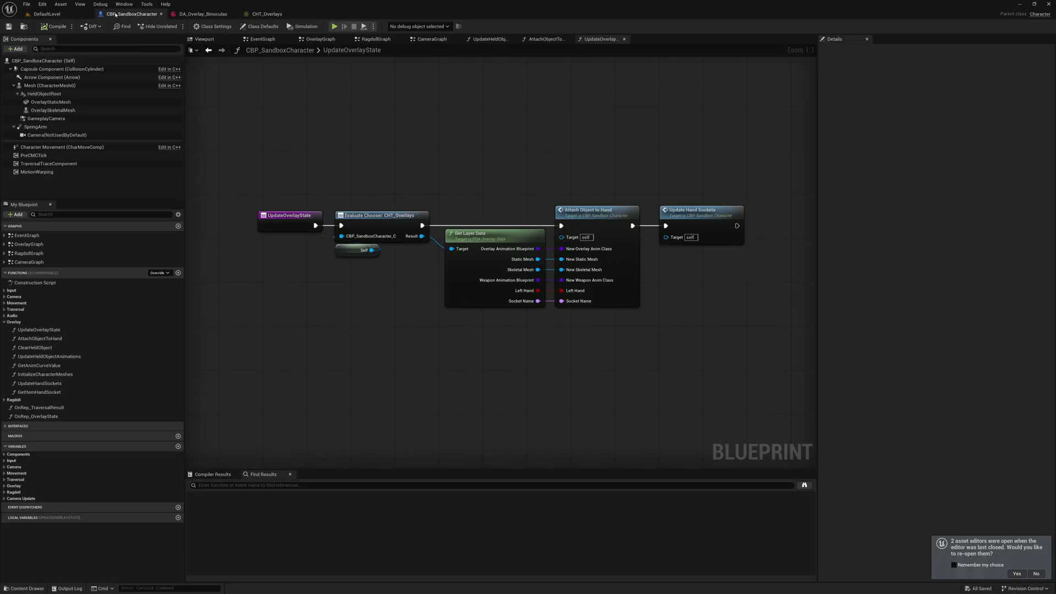
- Review Enum_OverlayState's enumerators, Default through Barrel, then return to DefaultLevel
{"action": "left_click", "coordinate": [46, 13]}
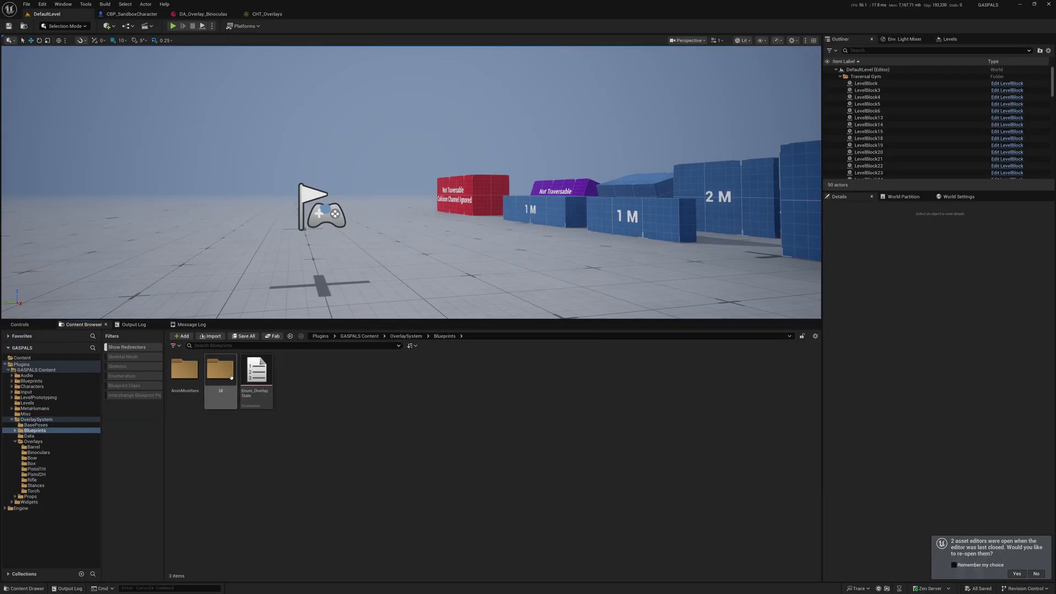
{"action": "double_click", "coordinate": [255, 370]}
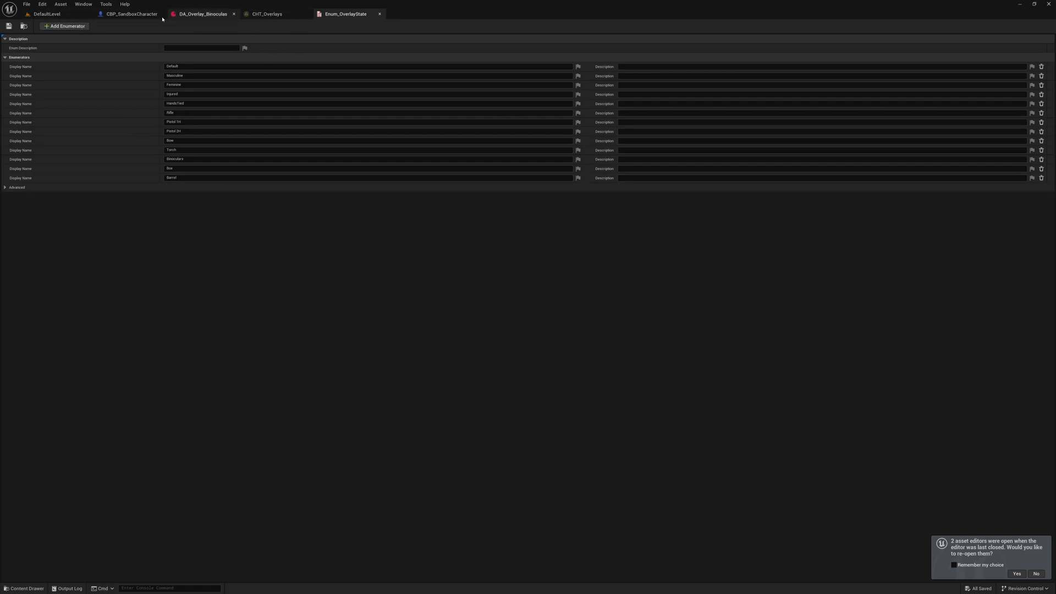
{"action": "left_click", "coordinate": [45, 13]}
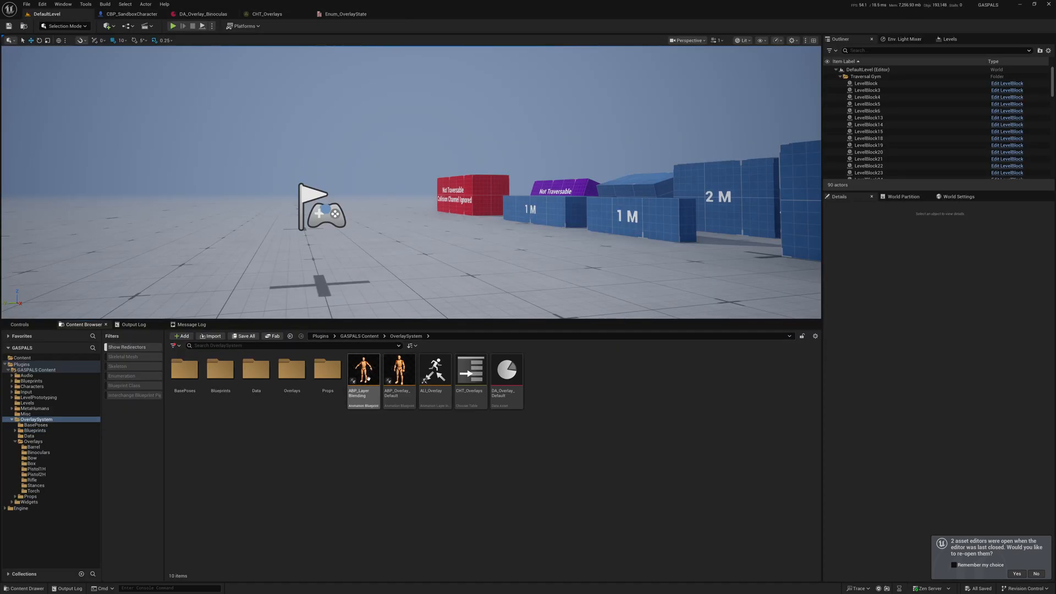
- Open DA_Overlay_Torch from the Torch overlay folder, then return to the level viewport
{"action": "double_click", "coordinate": [290, 369]}
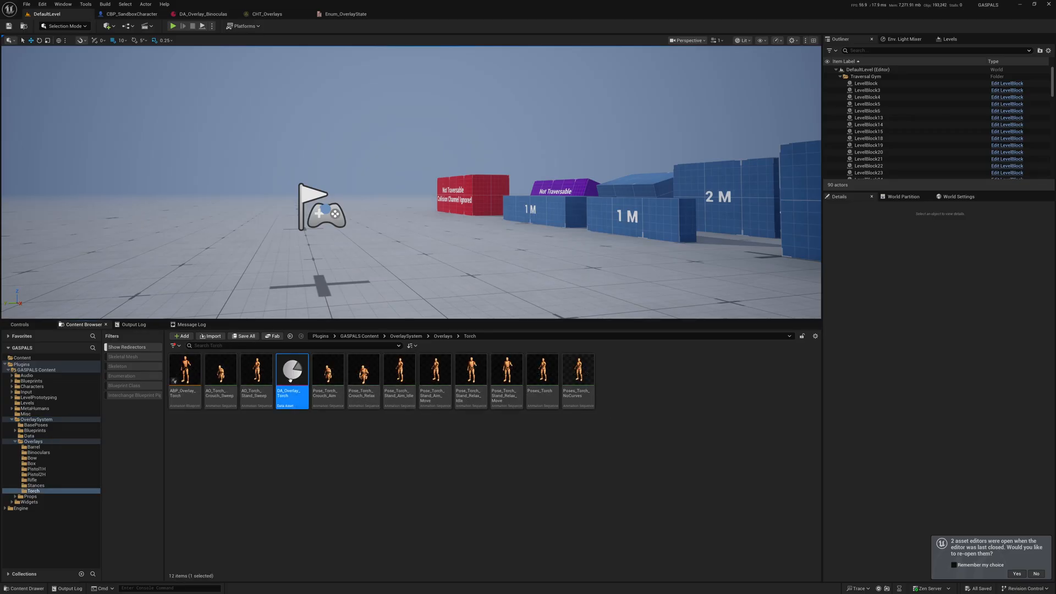
{"action": "double_click", "coordinate": [292, 370]}
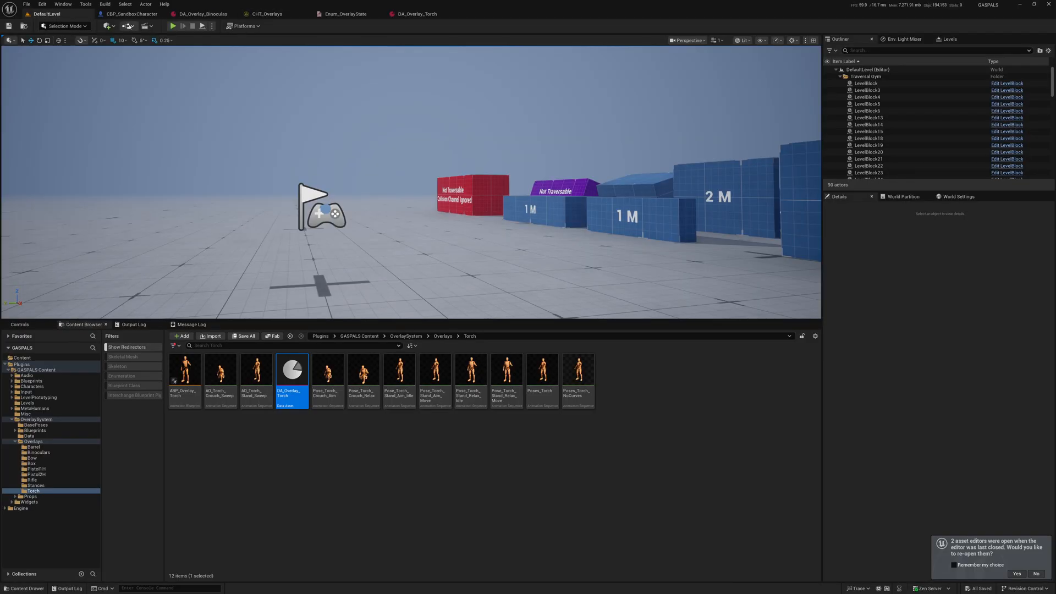
{"action": "left_click", "coordinate": [173, 25]}
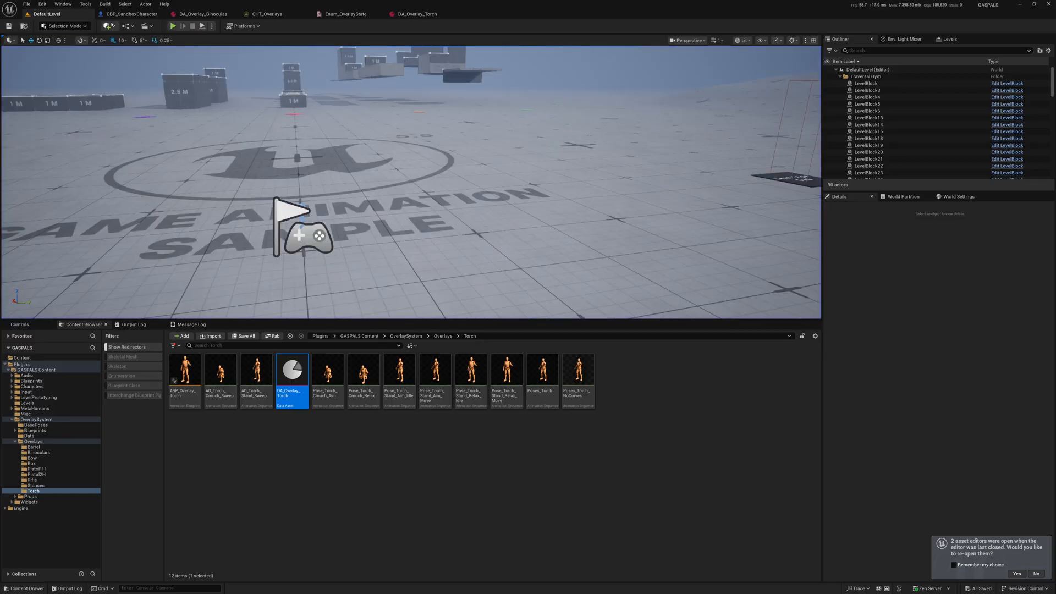
- View the Controls reference, then show the Content root in the Content Browser
{"action": "left_click", "coordinate": [132, 13]}
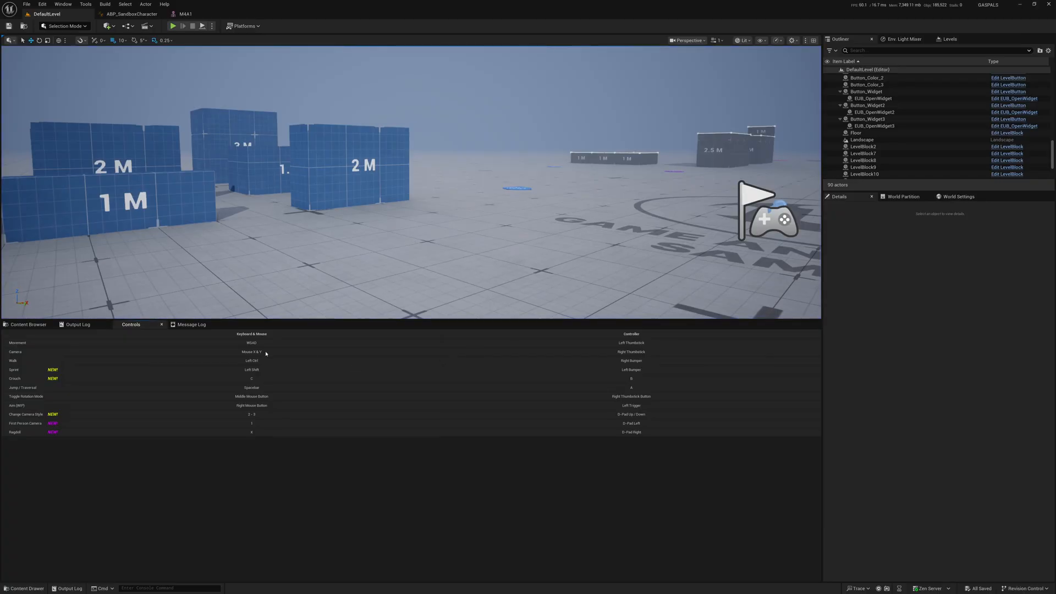
{"action": "left_click", "coordinate": [28, 324]}
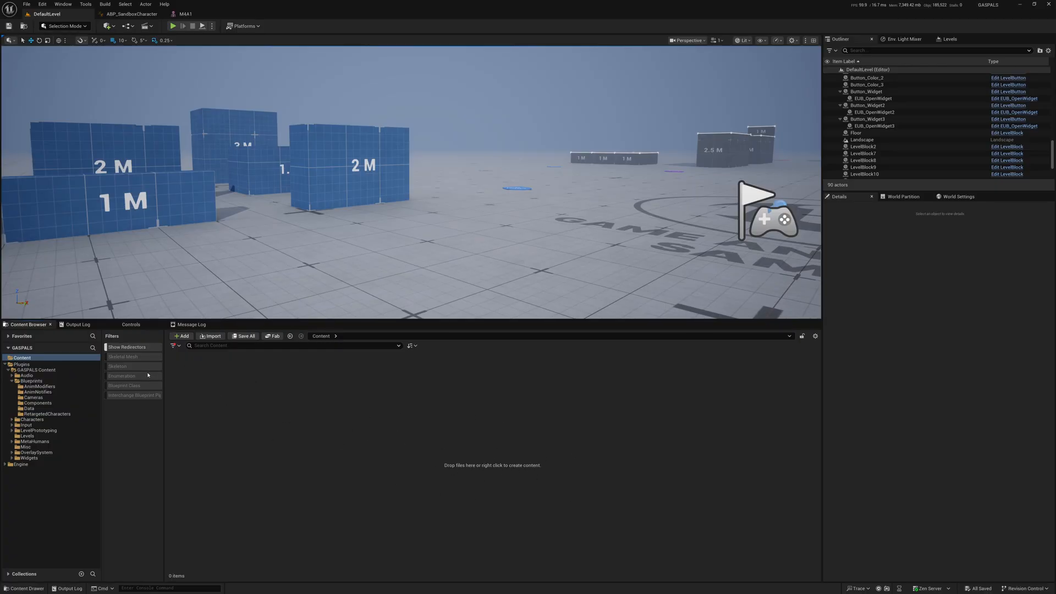
- Browse Plugins > GASPALS Content to list its ten top-level folders
{"action": "left_click", "coordinate": [21, 364]}
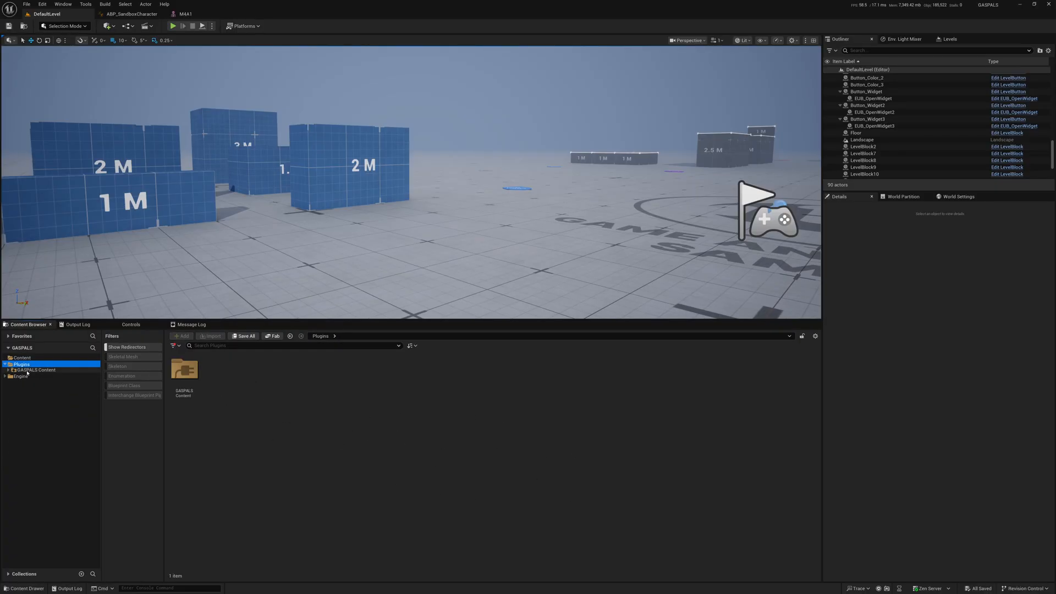
{"action": "left_click", "coordinate": [185, 372]}
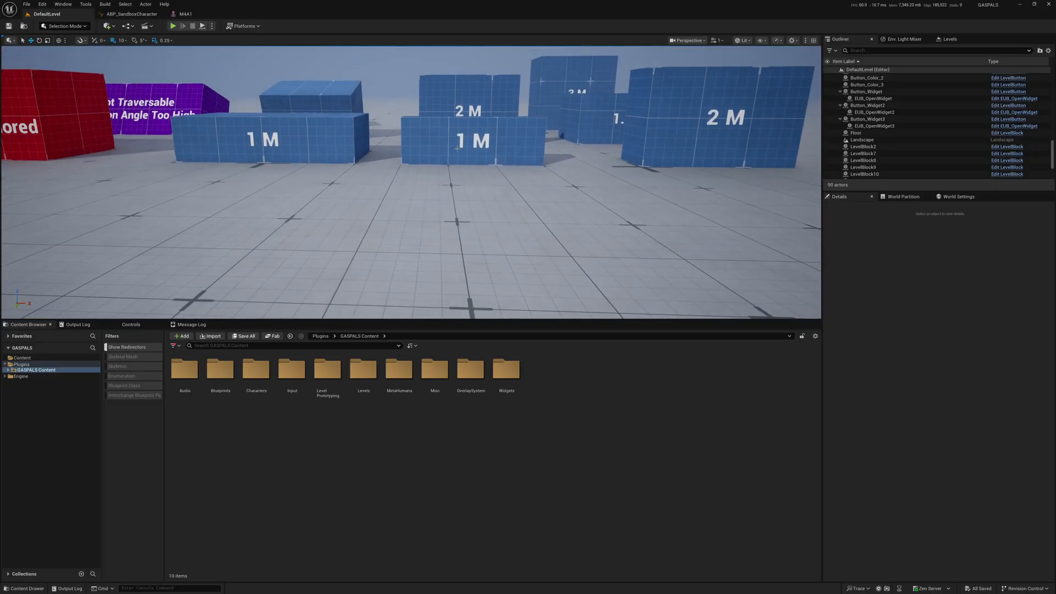
{"action": "left_click", "coordinate": [173, 26]}
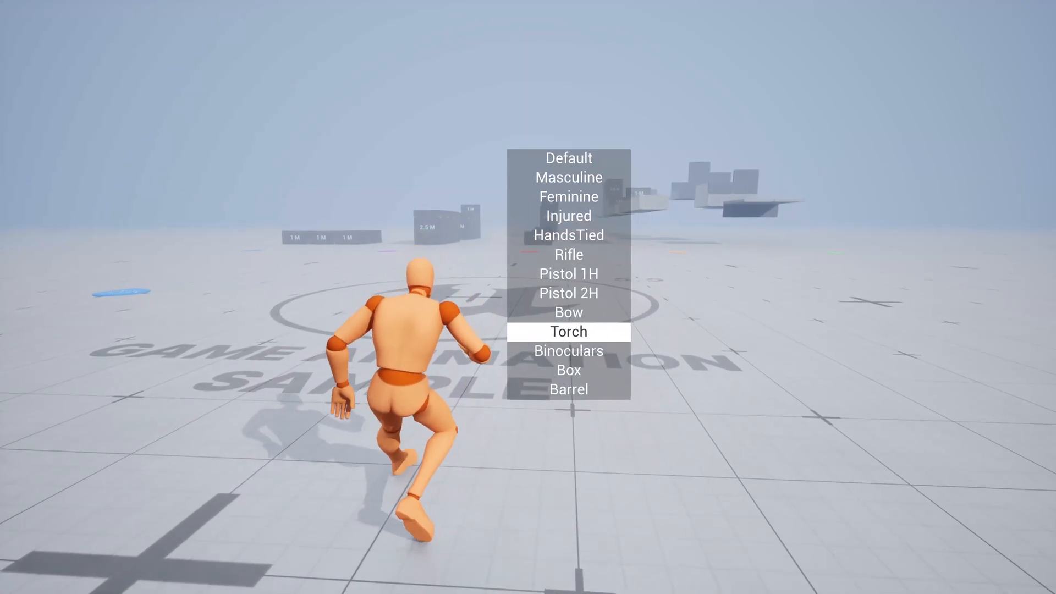
- Choose an overlay state from the in-game overlay menu during play
{"action": "left_click", "coordinate": [568, 331]}
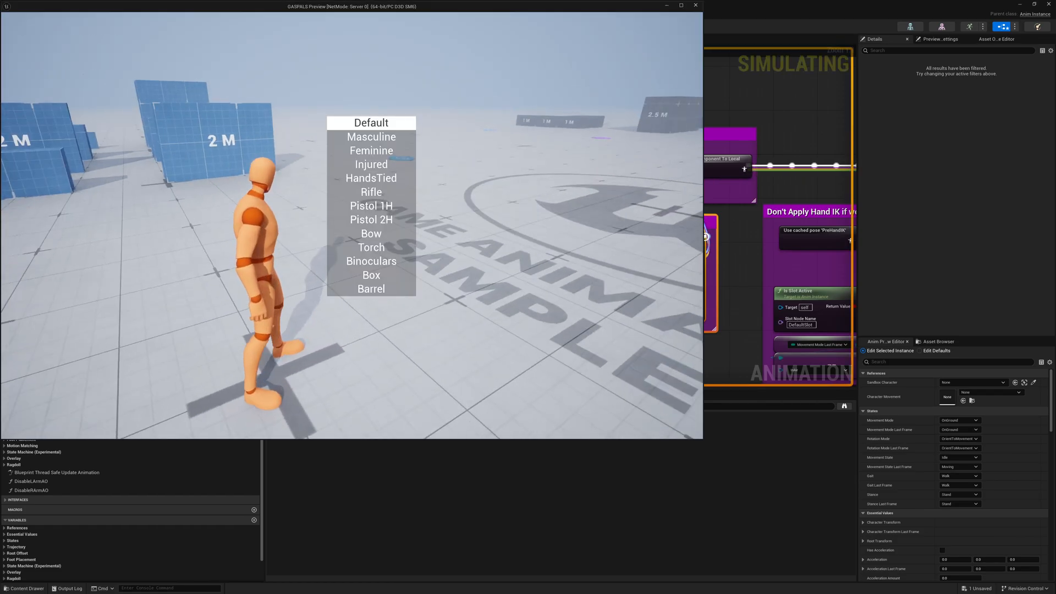
- Close the play preview window to return to ABP_SandboxCharacter's Hand IK AnimGraph
{"action": "left_click", "coordinate": [370, 247]}
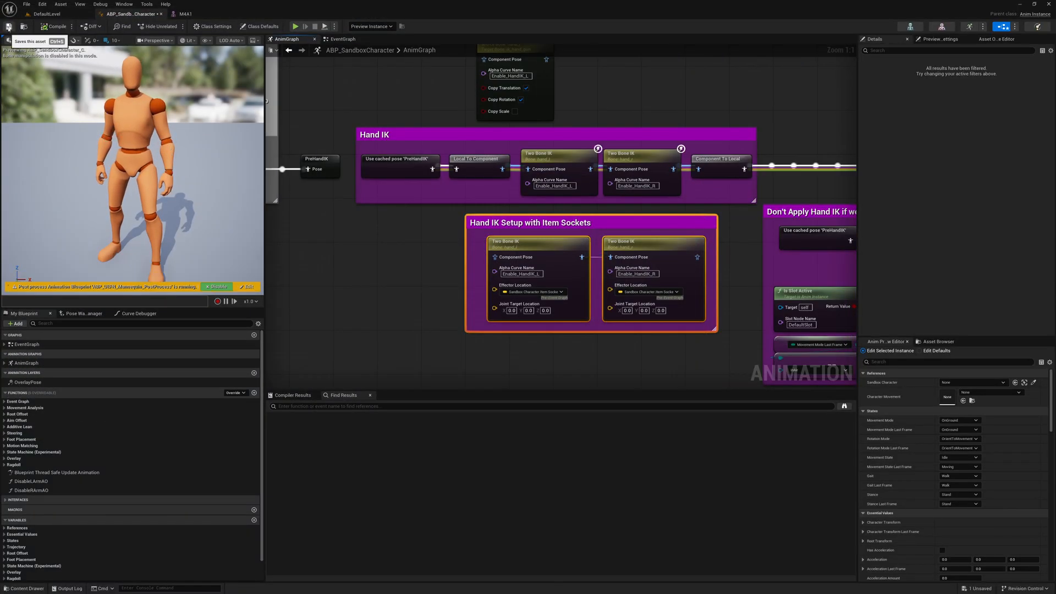
- Inspect the M4A1 Socket_LeftHand socket, then resume play in DefaultLevel's PIE viewport
{"action": "left_click", "coordinate": [187, 13]}
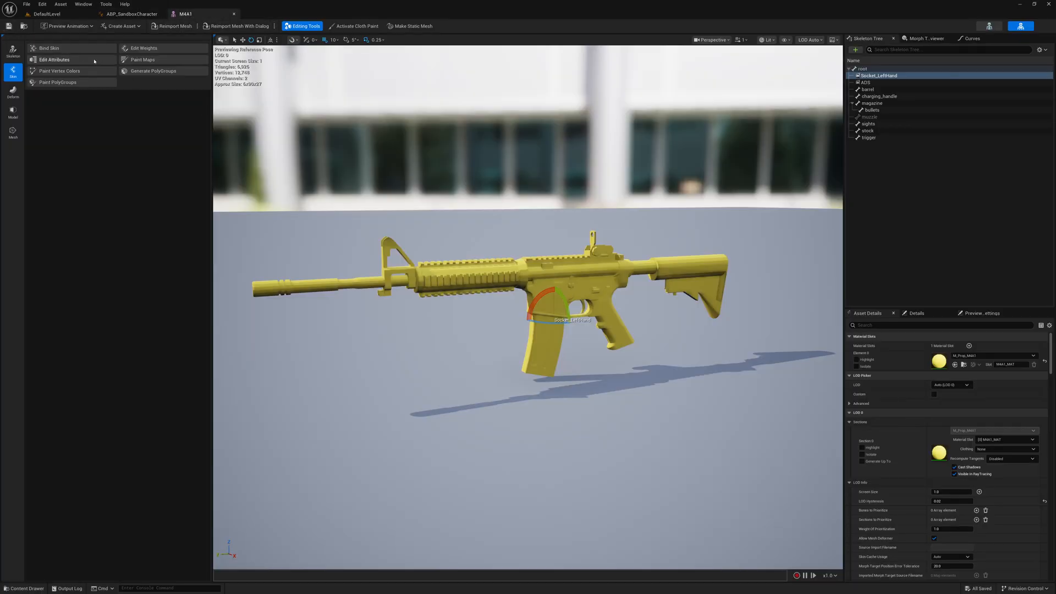
{"action": "mouse_move", "coordinate": [787, 84]}
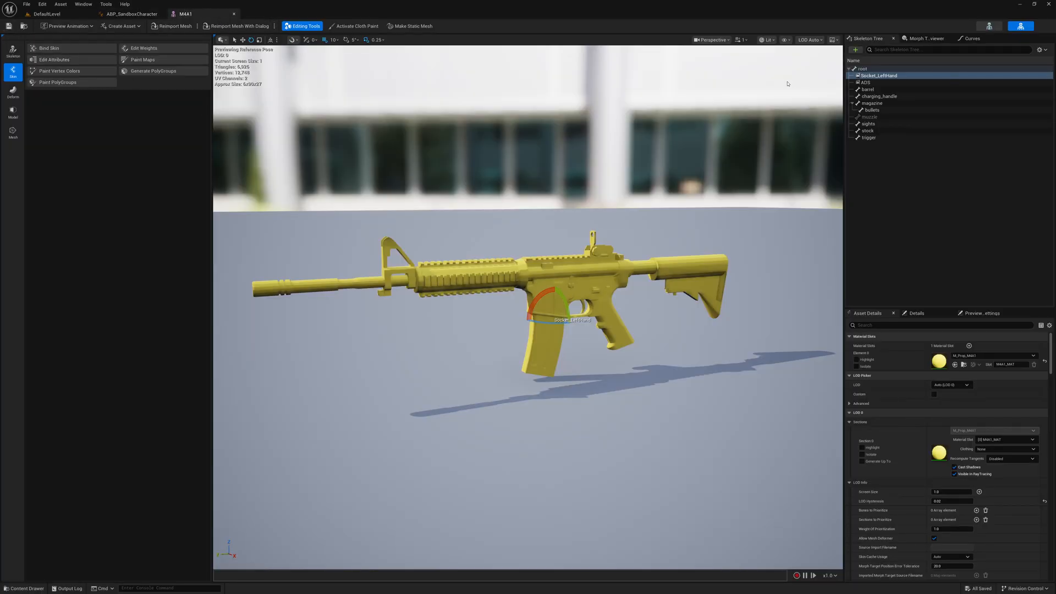
{"action": "left_click", "coordinate": [877, 76]}
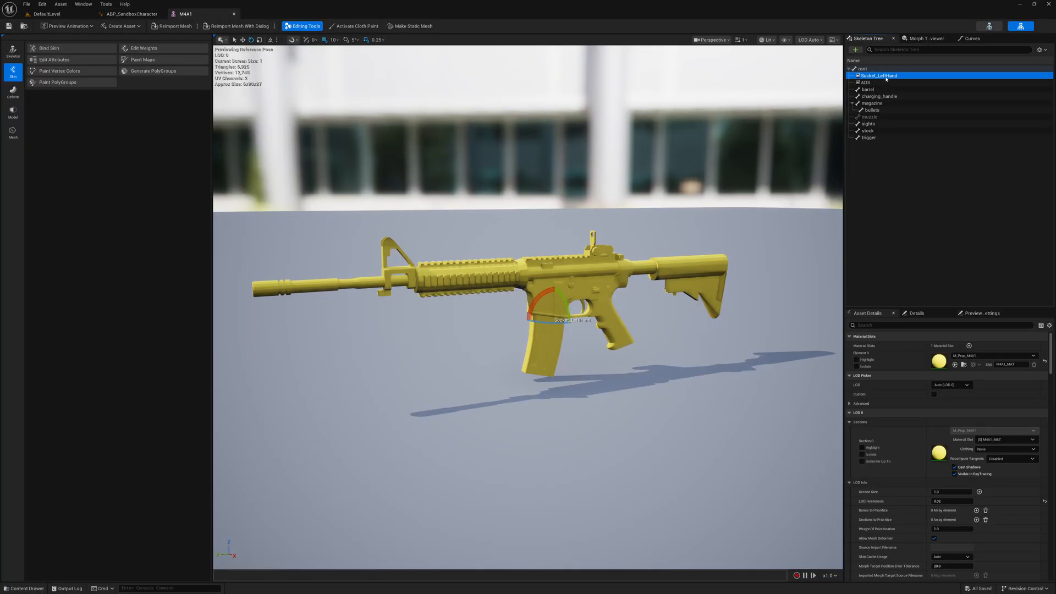
{"action": "left_click", "coordinate": [862, 69]}
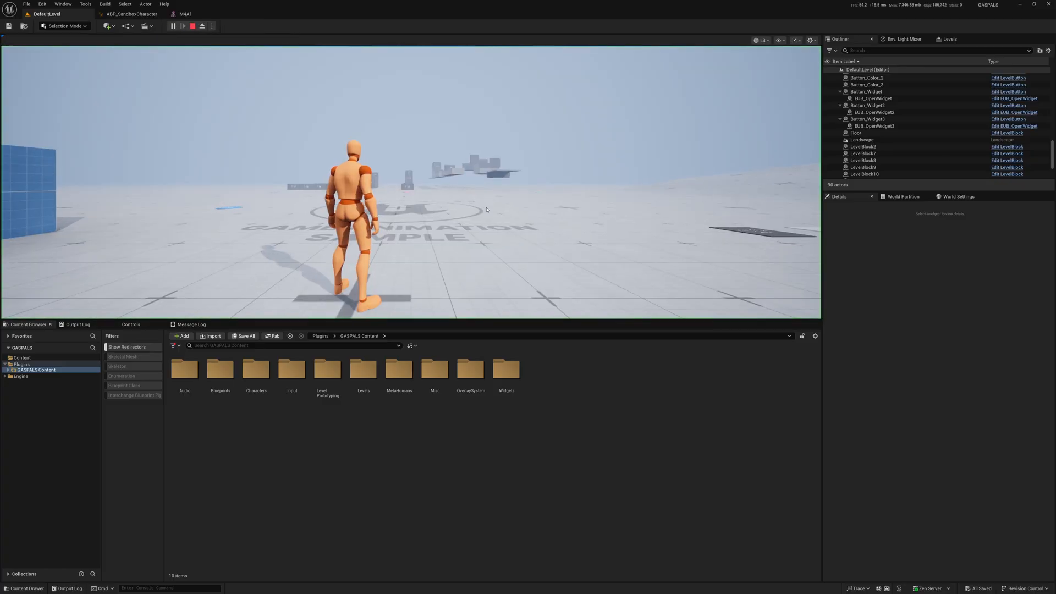
{"action": "left_click", "coordinate": [183, 26]}
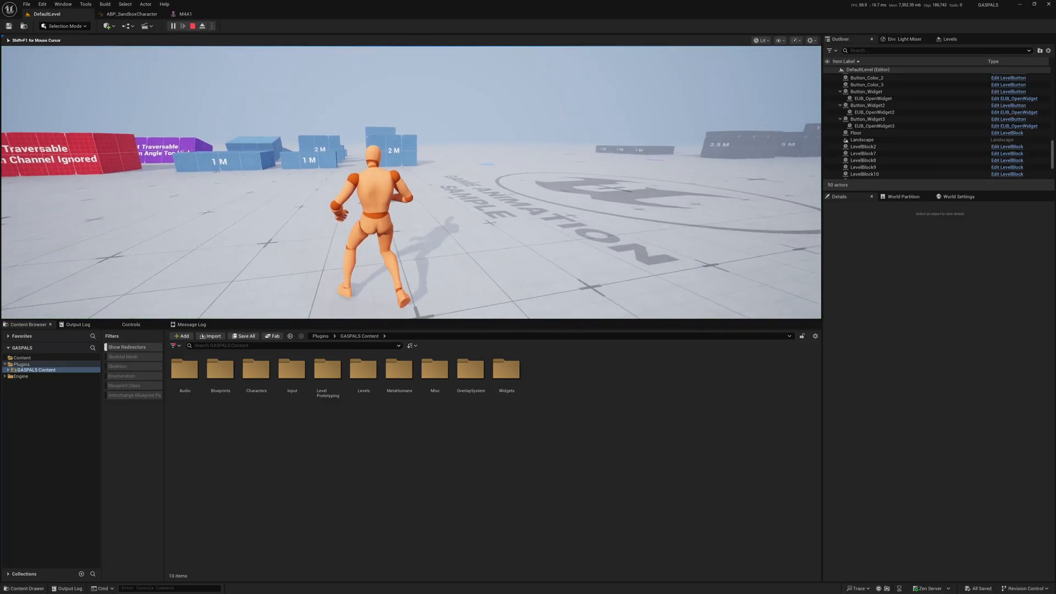